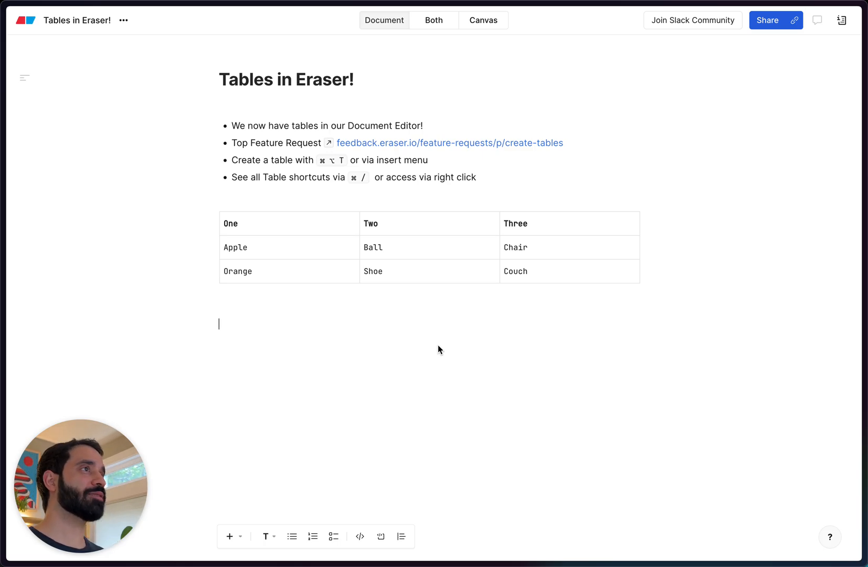
mouse_move(437, 344)
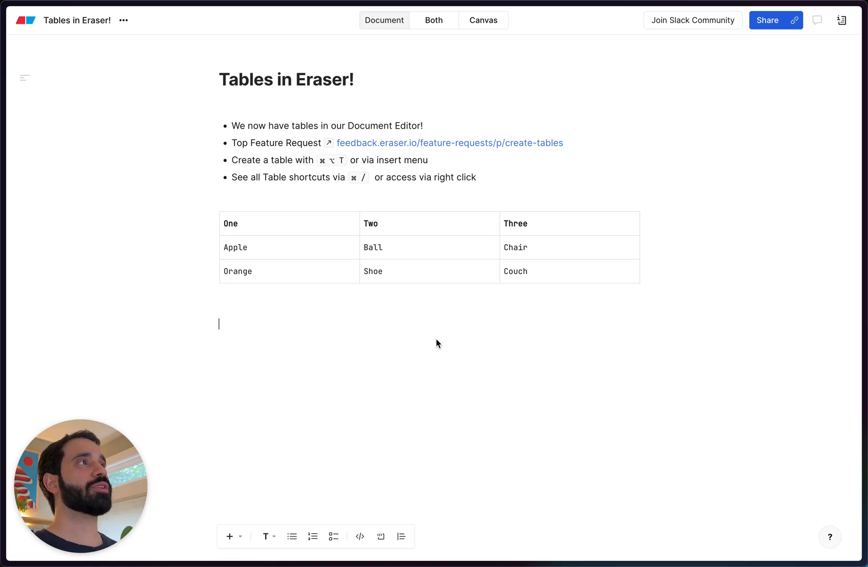
mouse_move(452, 291)
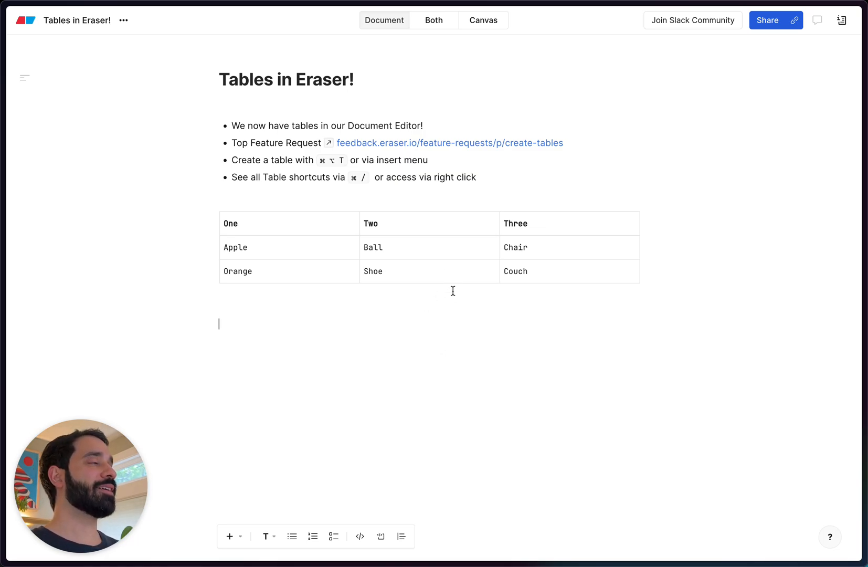
mouse_move(472, 367)
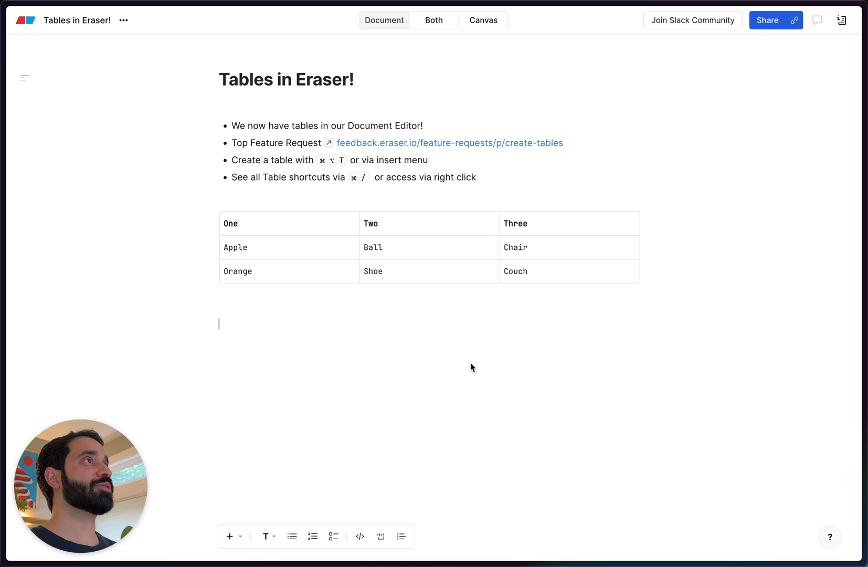
mouse_move(492, 382)
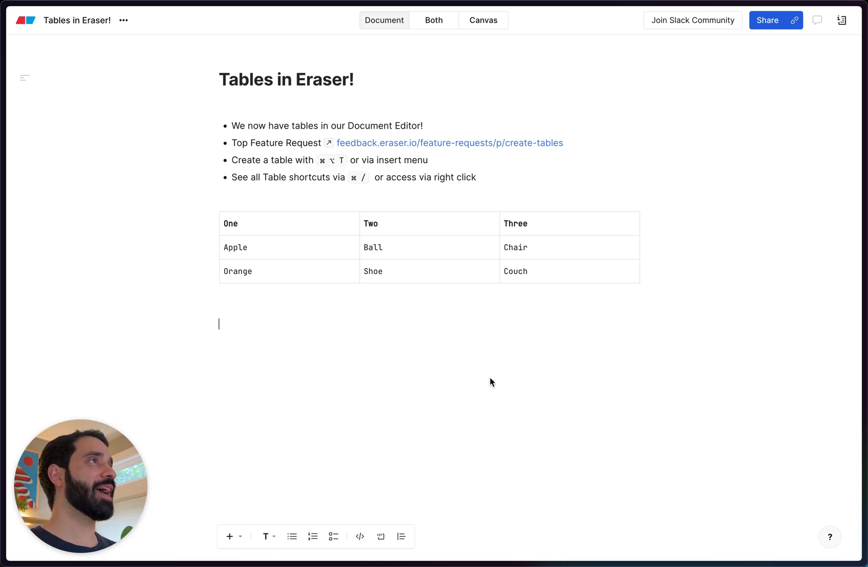
Step: Glance at the help list, then insert an empty three-by-three table below the first
click(829, 536)
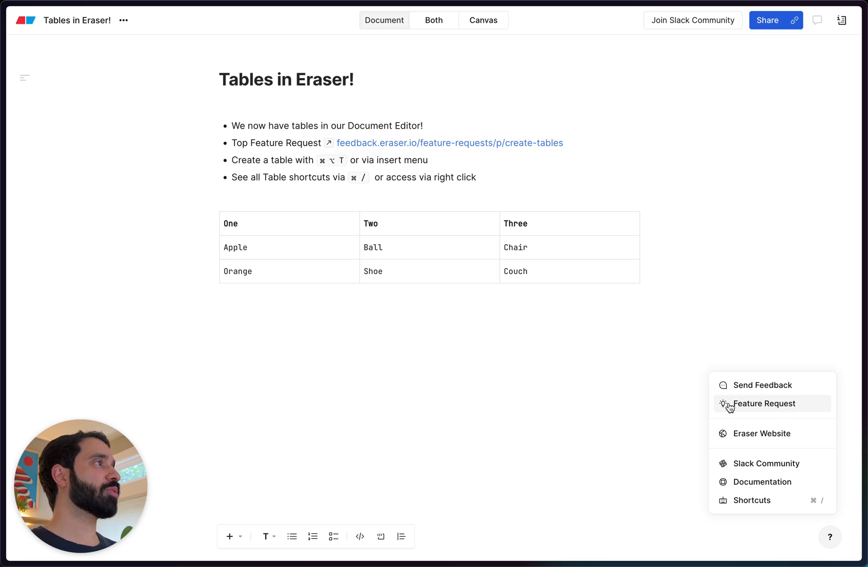
mouse_move(765, 410)
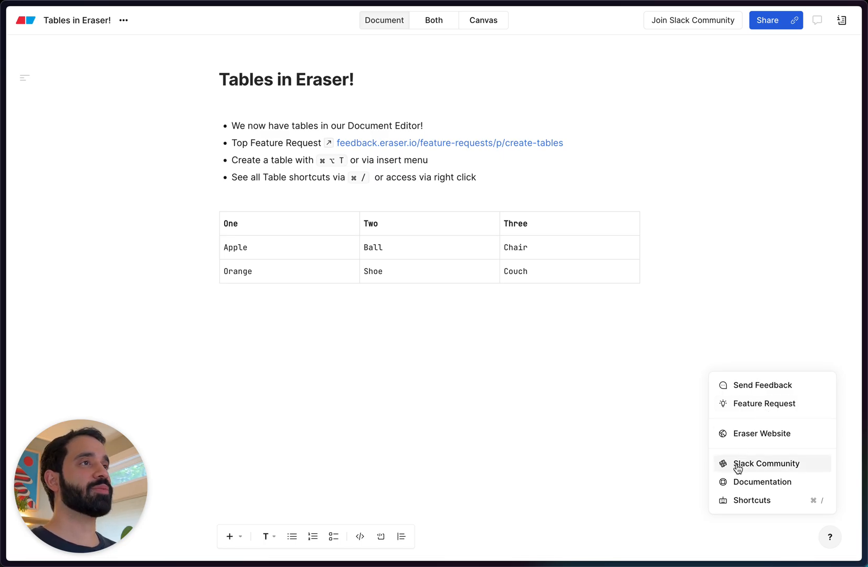
mouse_move(463, 398)
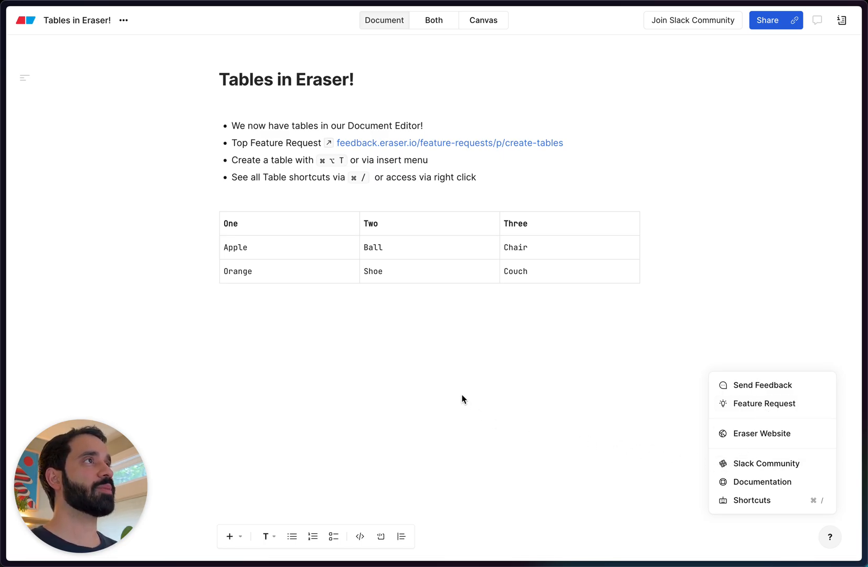
click(452, 380)
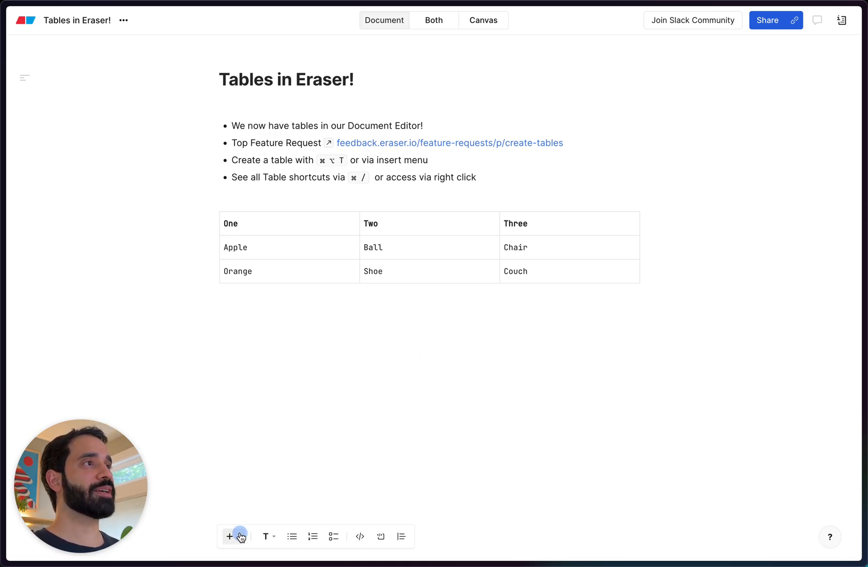
click(229, 535)
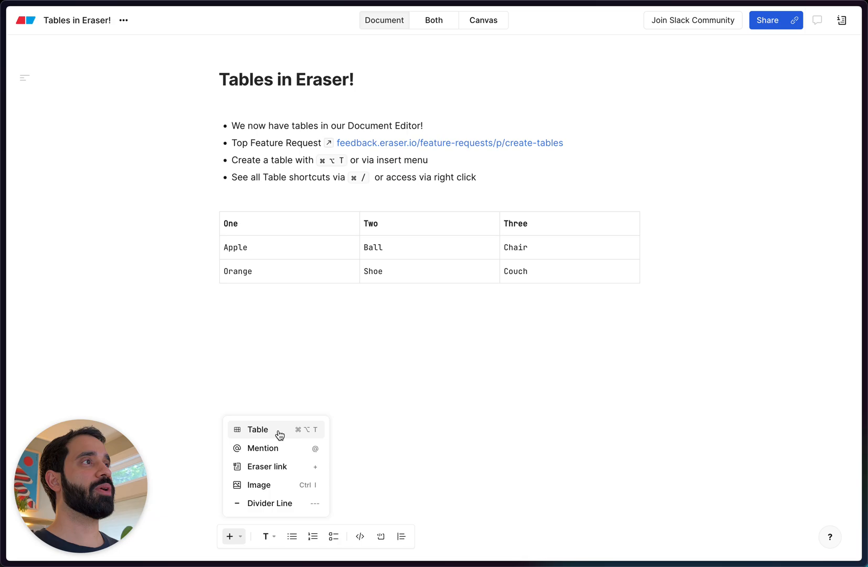
mouse_move(303, 433)
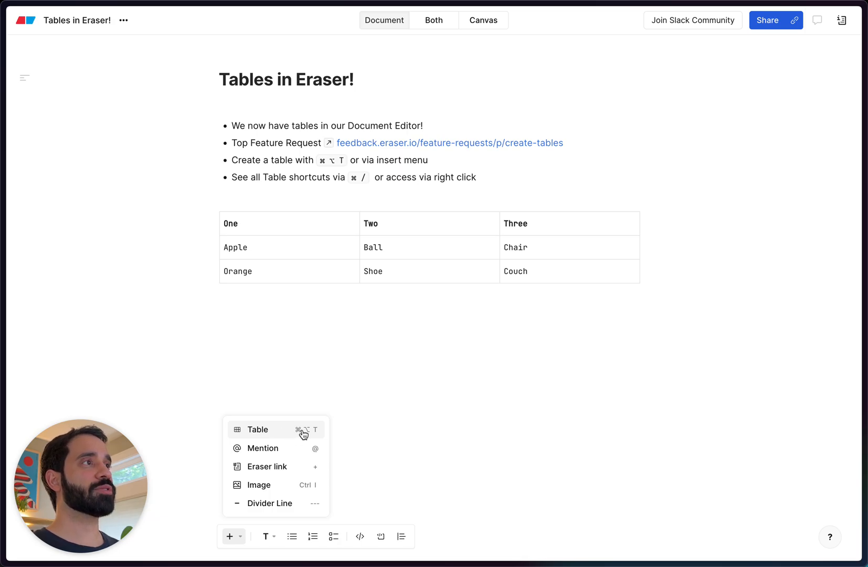
mouse_move(277, 389)
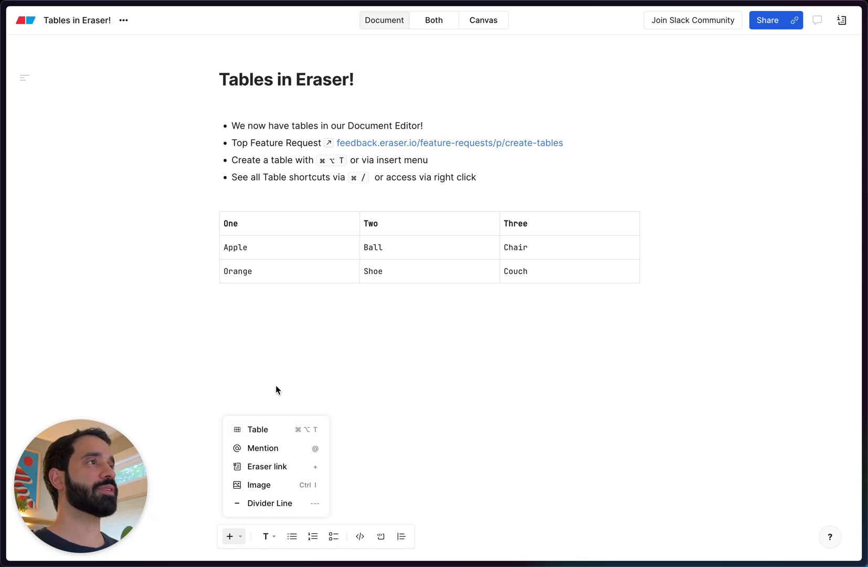
click(264, 343)
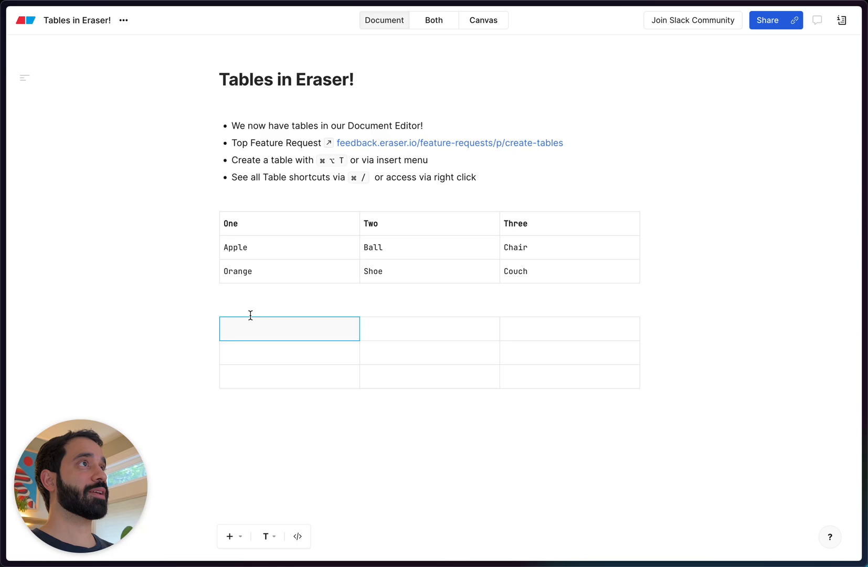
Step: Fill the table with header One, Two, Three, then Apple, Ball and Orange
text(wo)
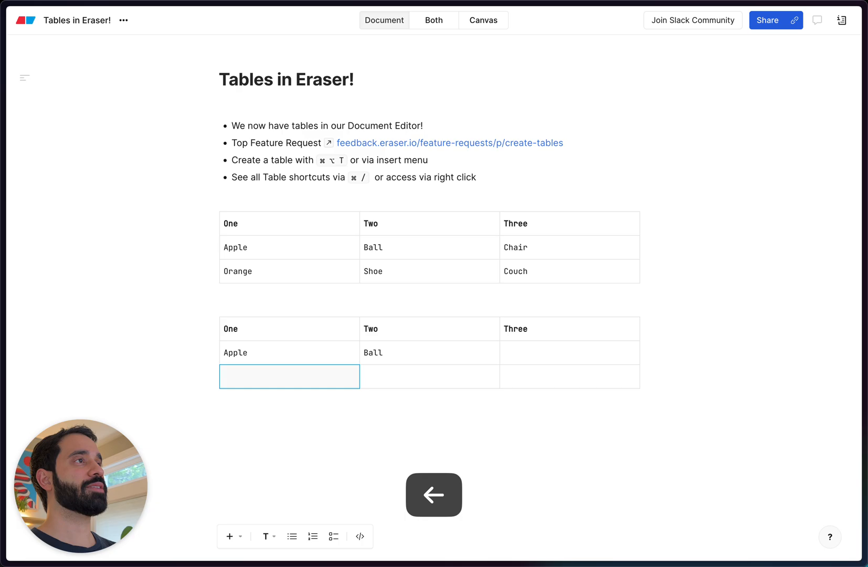
text(Orange)
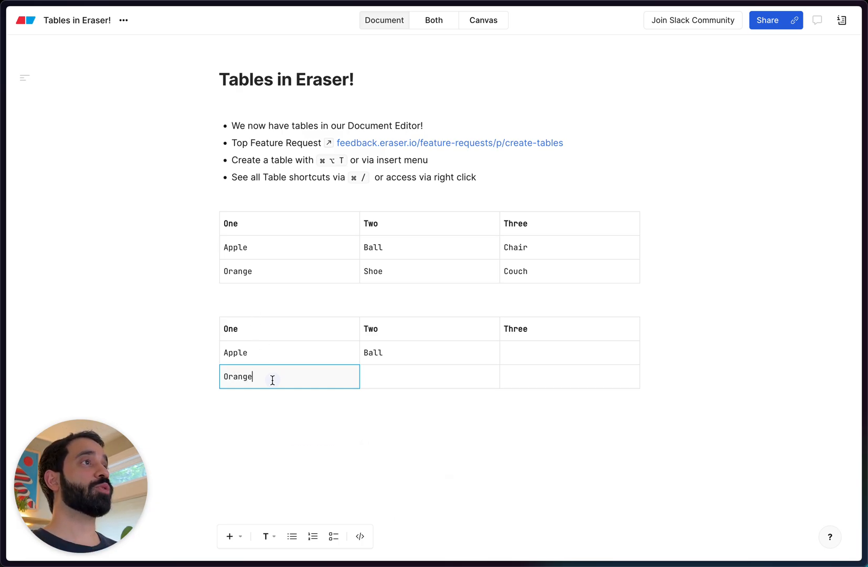
Step: Add an empty row after the Orange row via the table's Row options
right_click(272, 376)
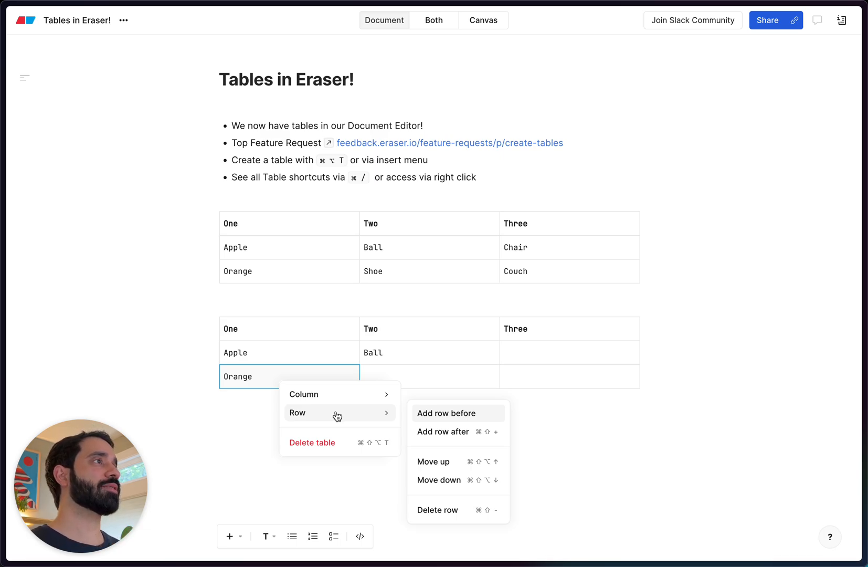
mouse_move(423, 436)
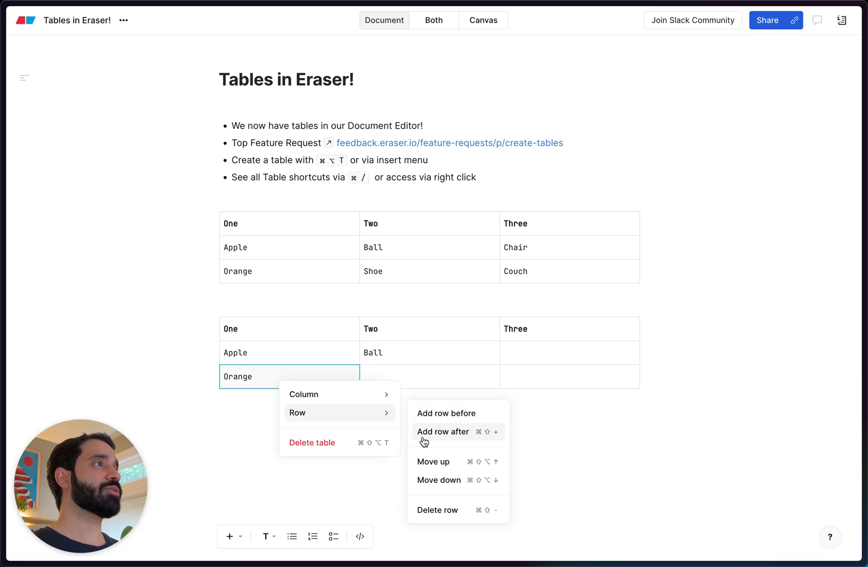
mouse_move(433, 461)
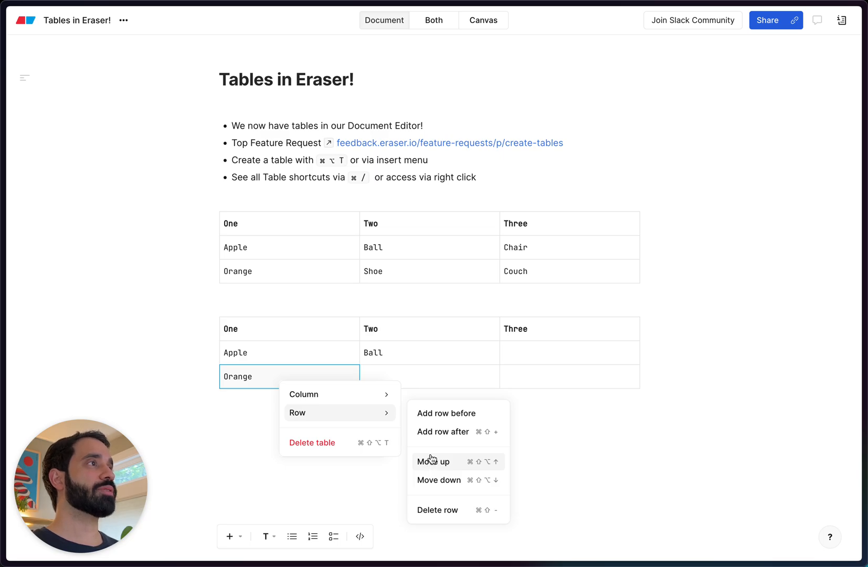
mouse_move(325, 355)
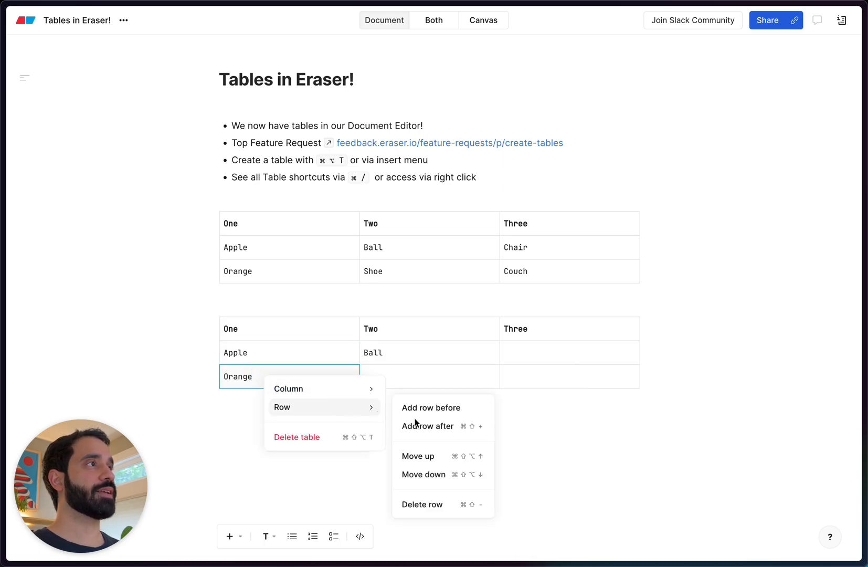
click(426, 426)
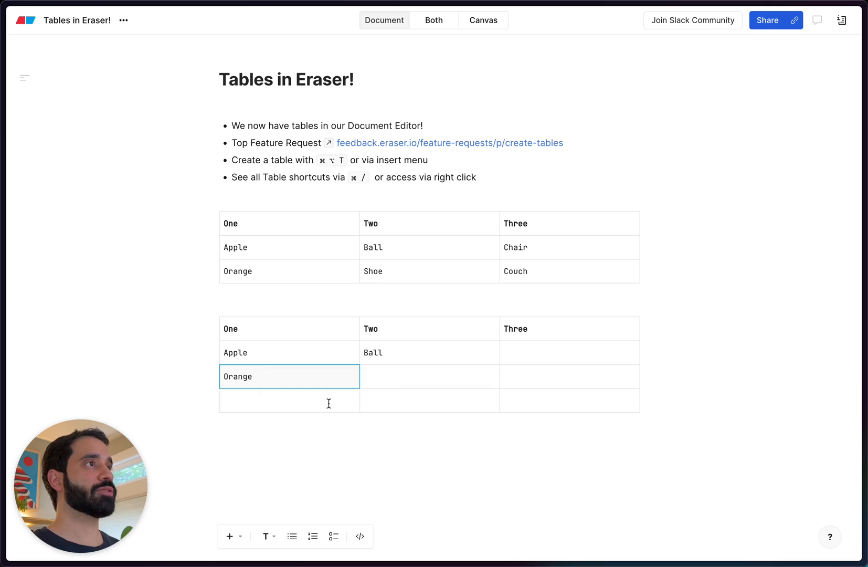
Step: Append two more empty rows to the bottom of the second table
right_click(289, 401)
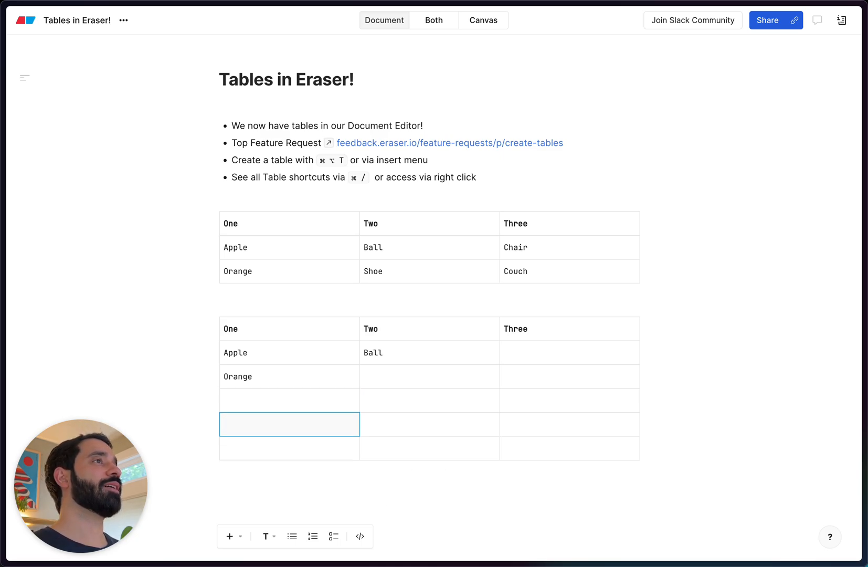
mouse_move(353, 403)
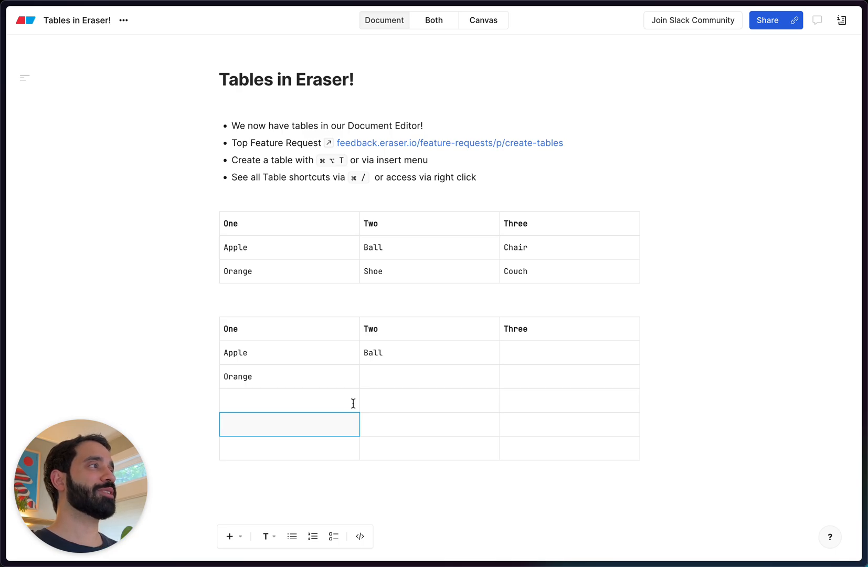